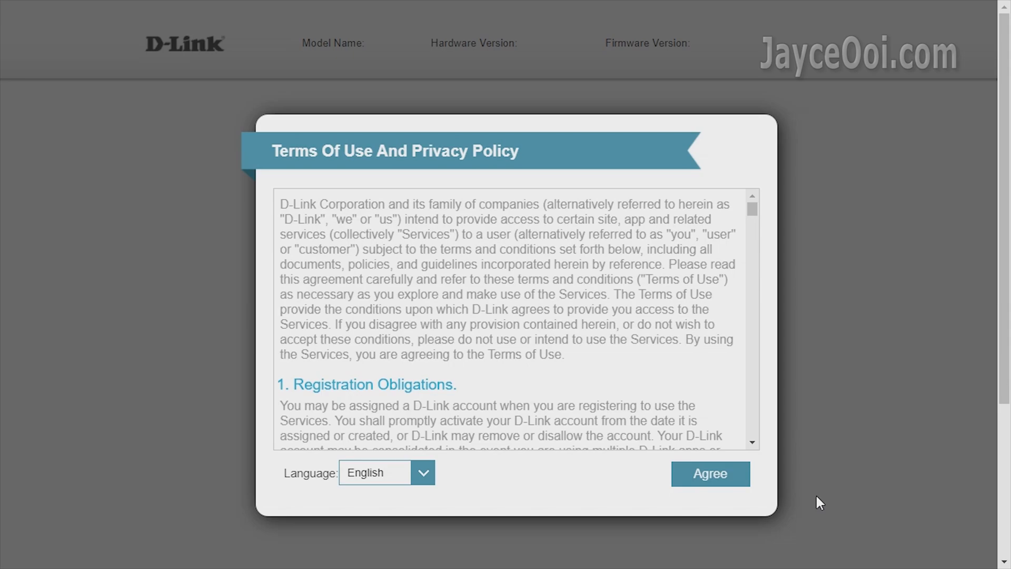
Accept the terms of use and start the setup wizard in Router Mode.
left_click(710, 474)
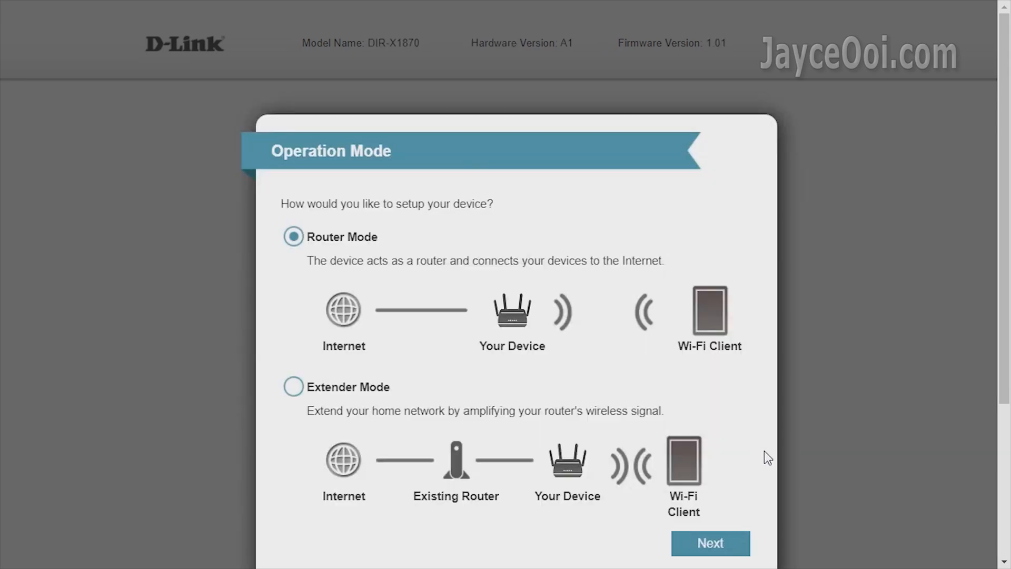
scroll("down", 3)
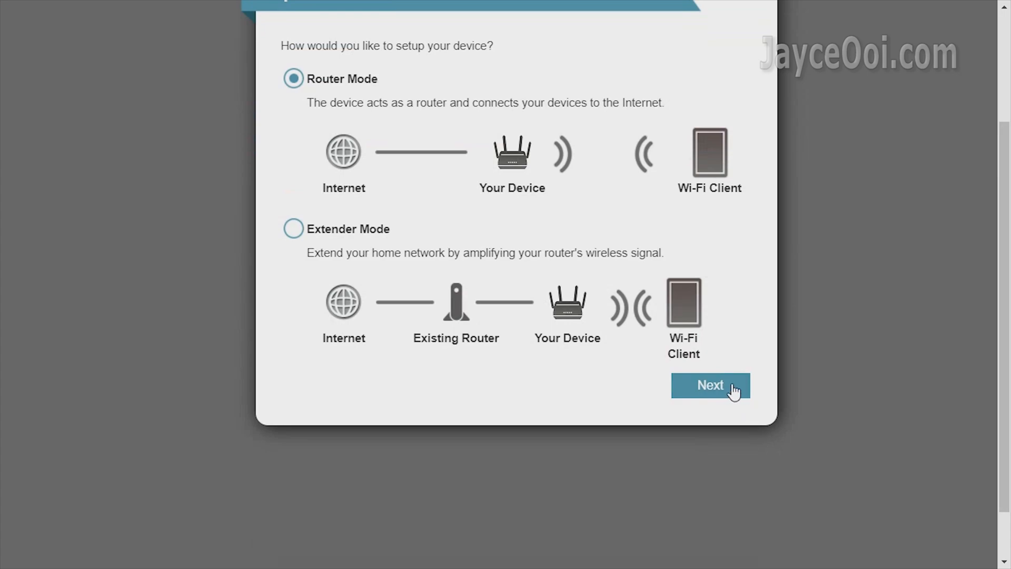
left_click(710, 386)
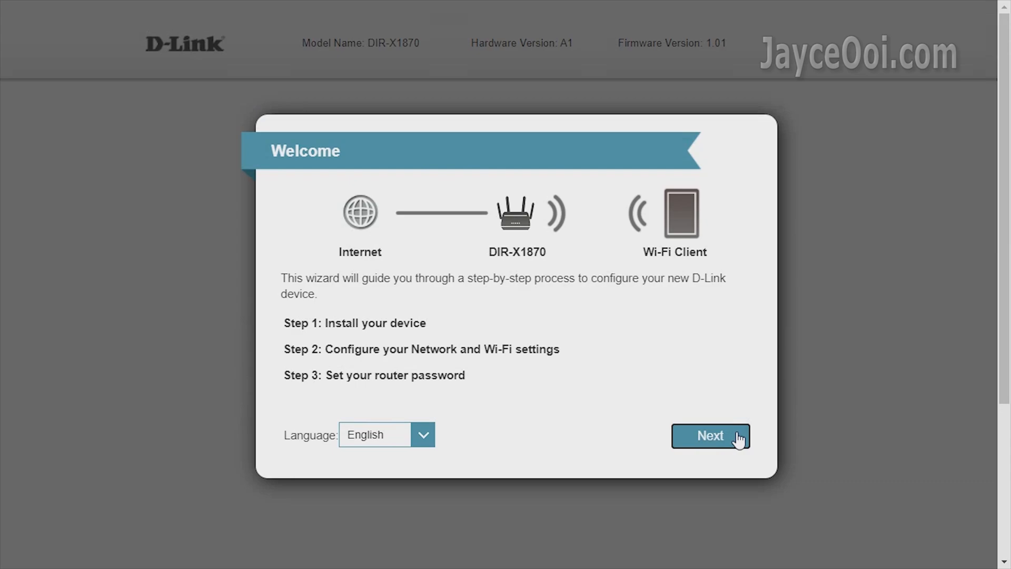
left_click(709, 436)
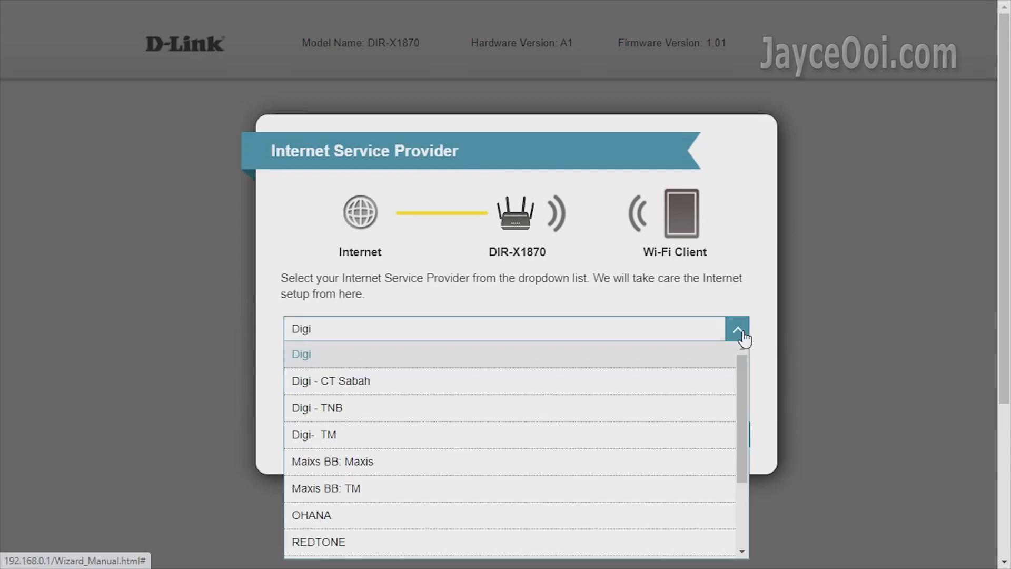
Keep the Wi-Fi network dlink-3436, set the device admin password and finish the wizard.
scroll("down", 3)
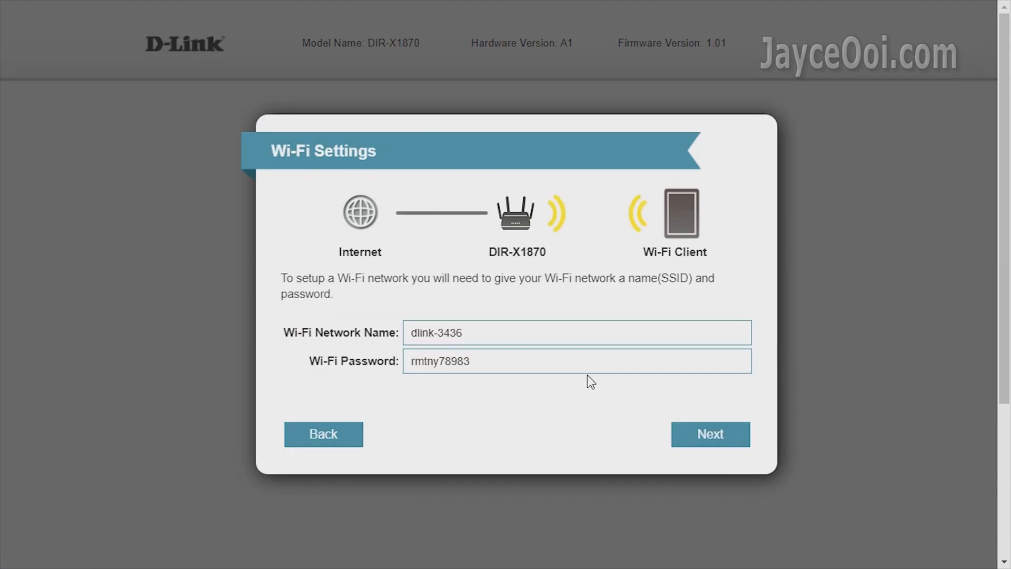
left_click(710, 433)
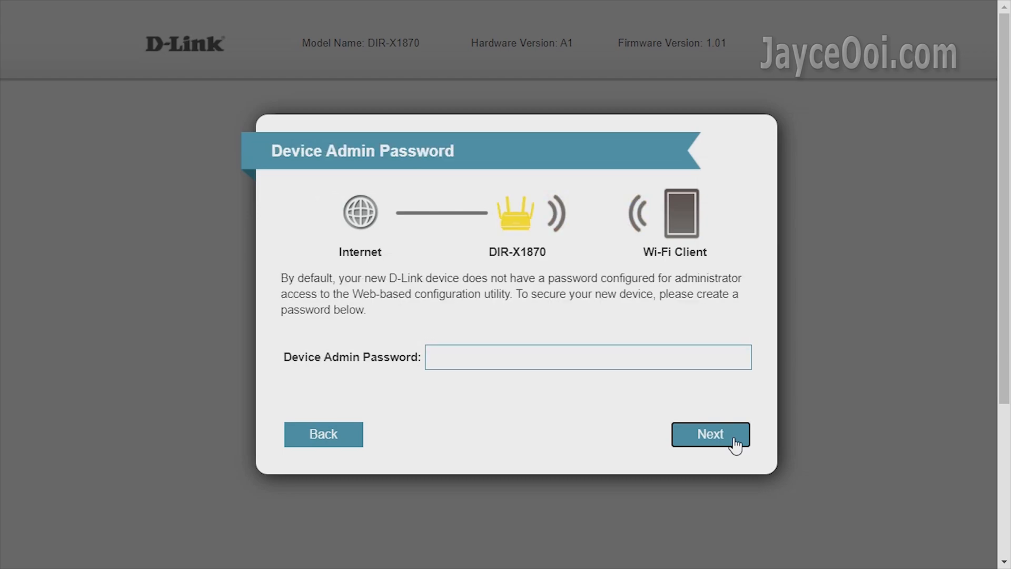
type("12")
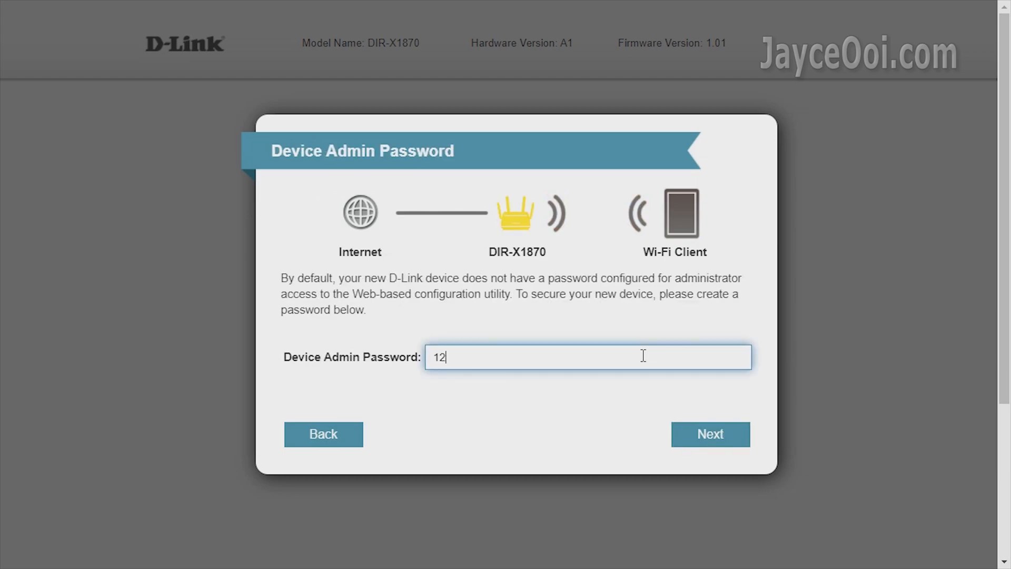
left_click(710, 434)
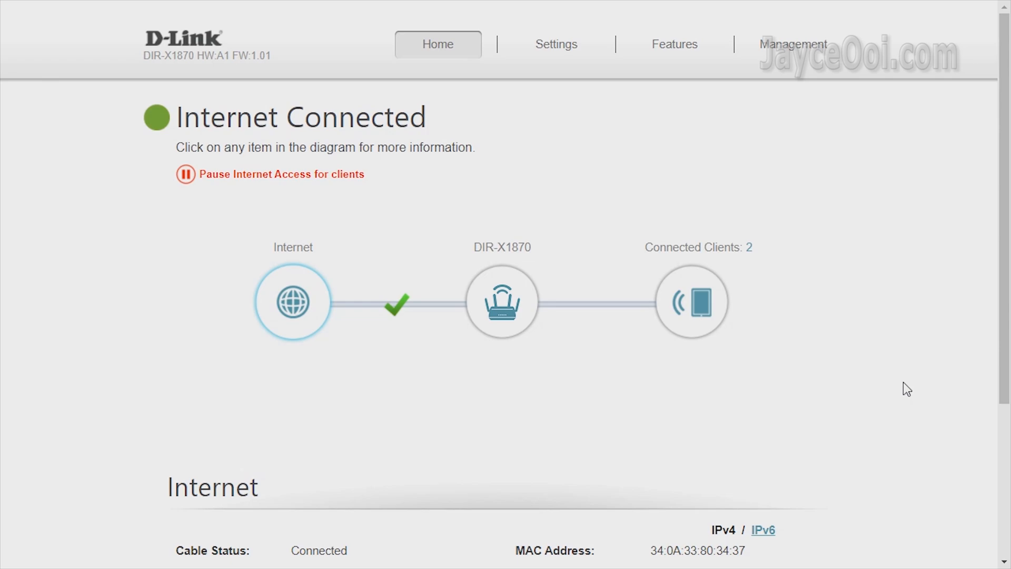
Review the Home connection status and open the Internet IPv4 (Dynamic IP) settings.
scroll("down", 3)
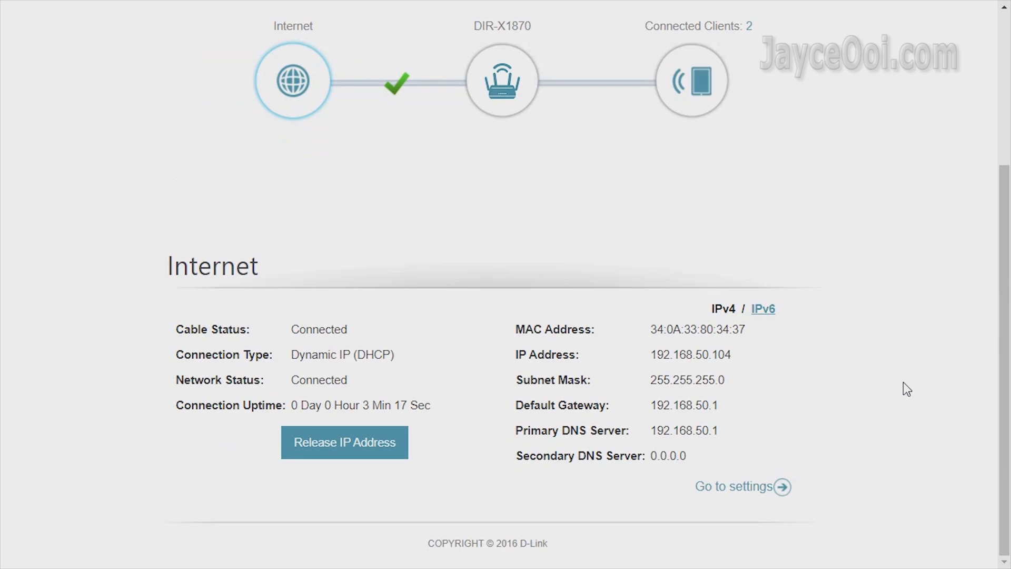
left_click(556, 44)
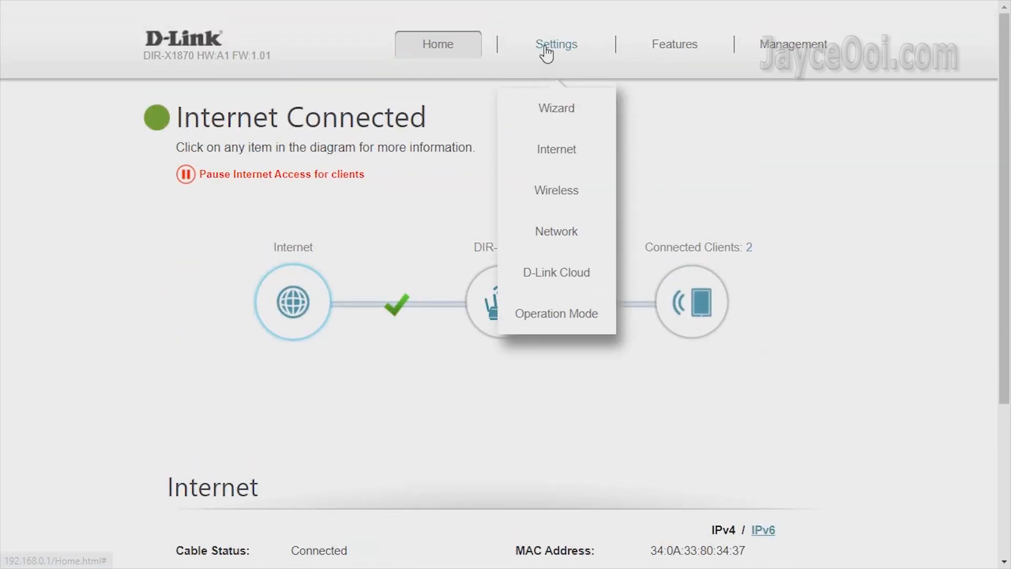
left_click(556, 150)
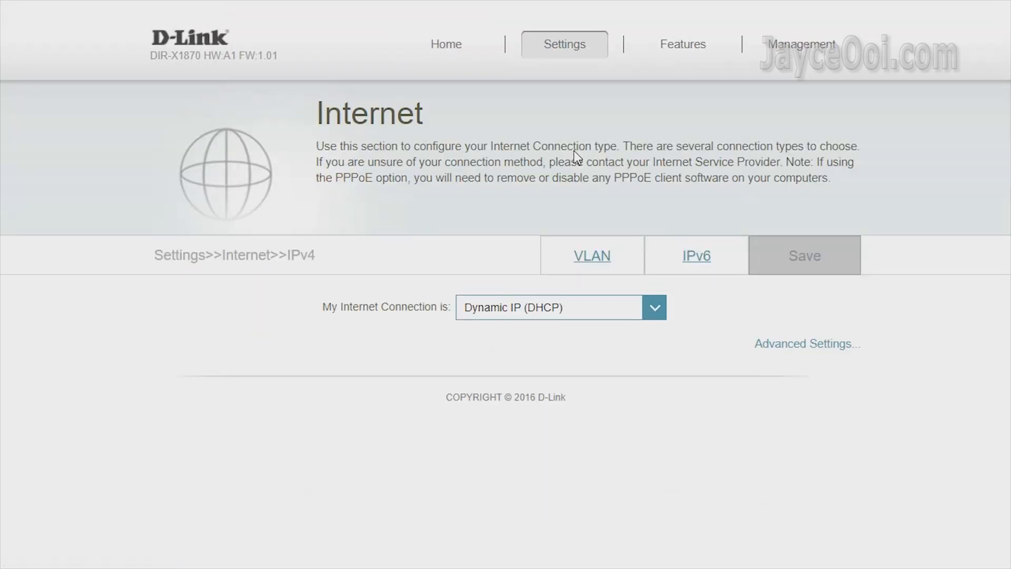
mouse_move(608, 238)
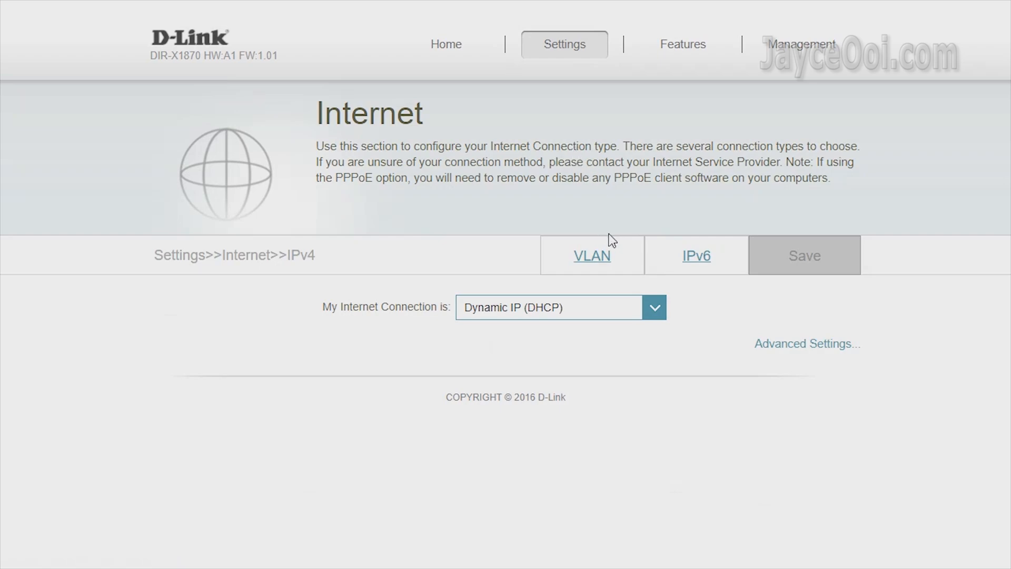
Review the IPv6 (Auto Detection) settings, then go to the Wireless settings page.
left_click(696, 255)
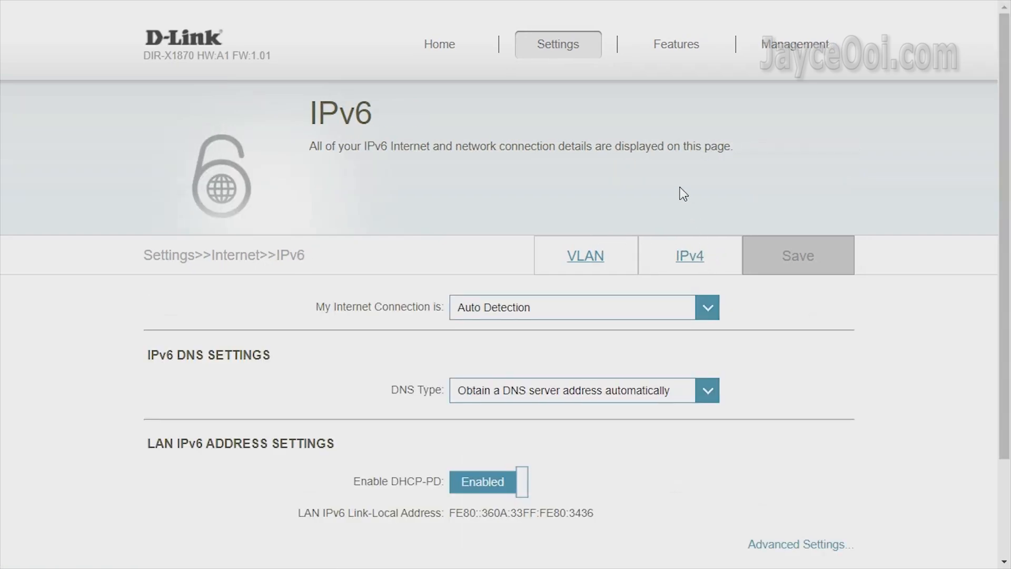
scroll("down", 3)
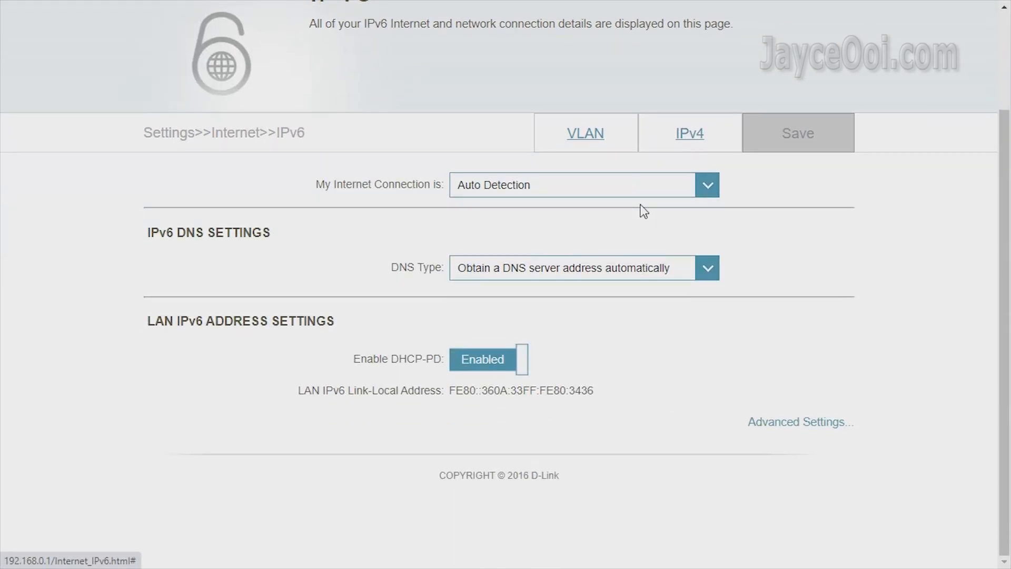
left_click(586, 133)
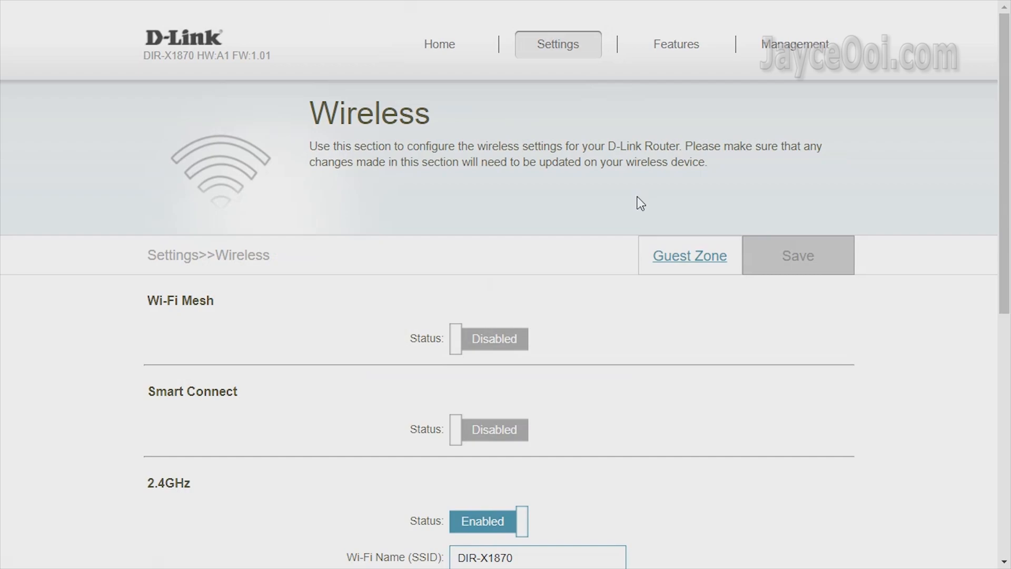
Turn on Wi-Fi Mesh on the Wireless page and review the Guest Zone settings.
scroll("down", 3)
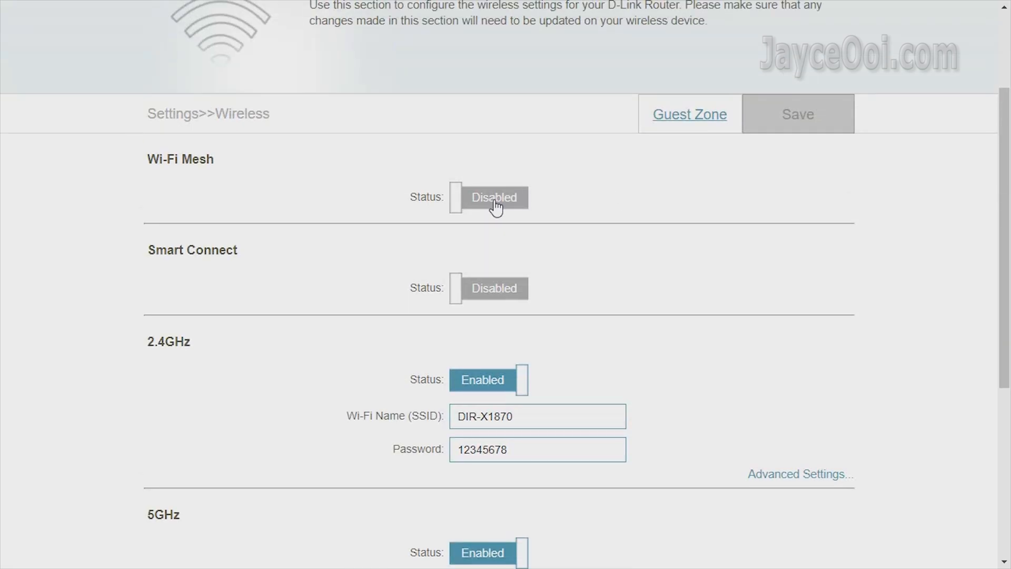
left_click(493, 198)
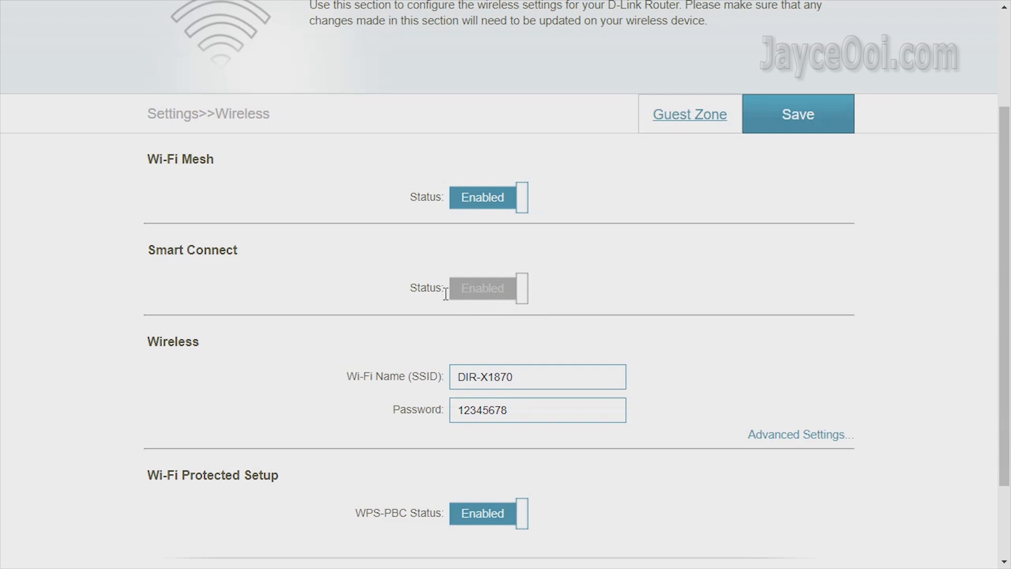
left_click(688, 114)
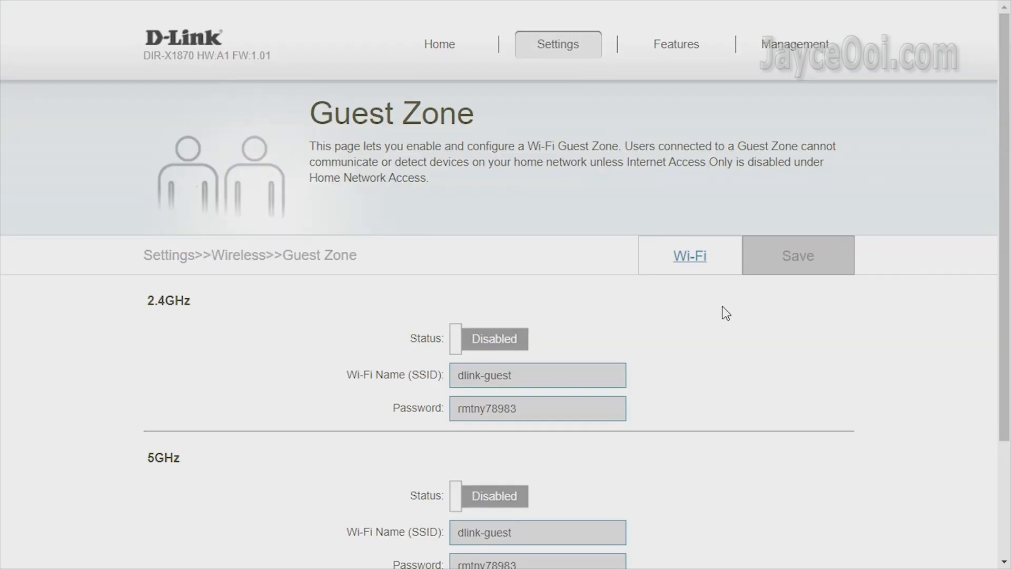
Choose Extender Mode on the Operation Mode page, then go to Parental Control.
scroll("down", 3)
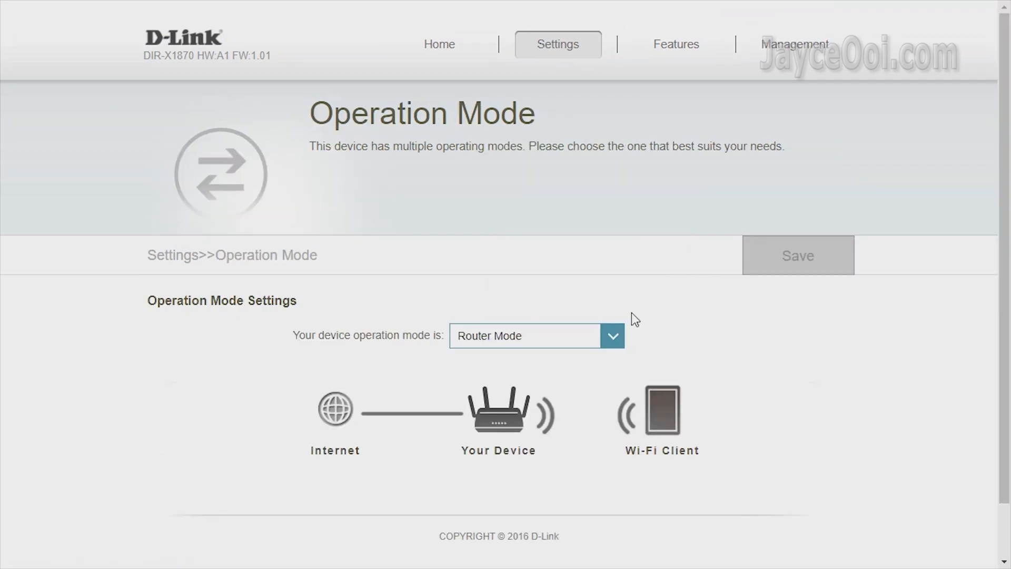
left_click(613, 336)
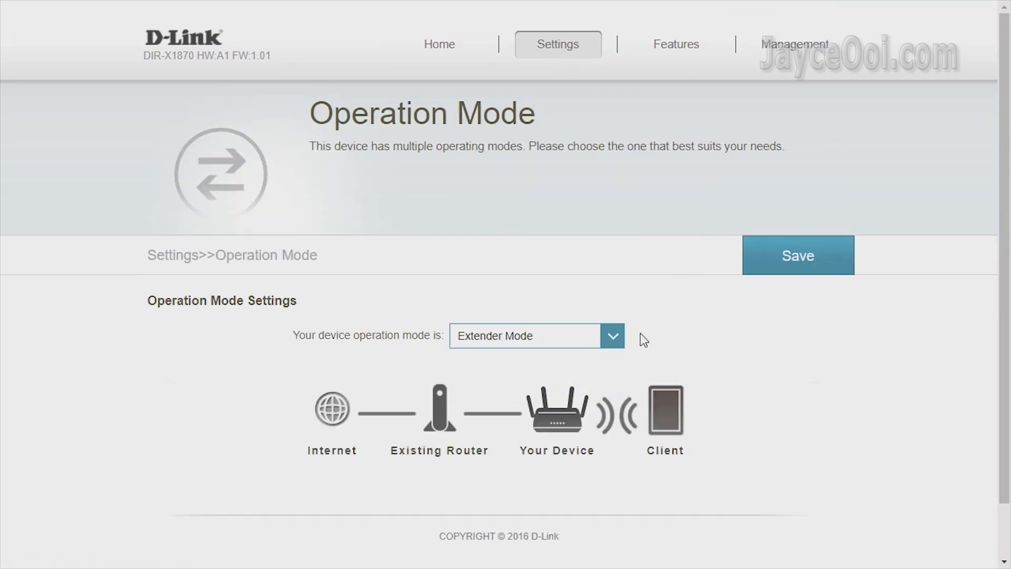
left_click(676, 44)
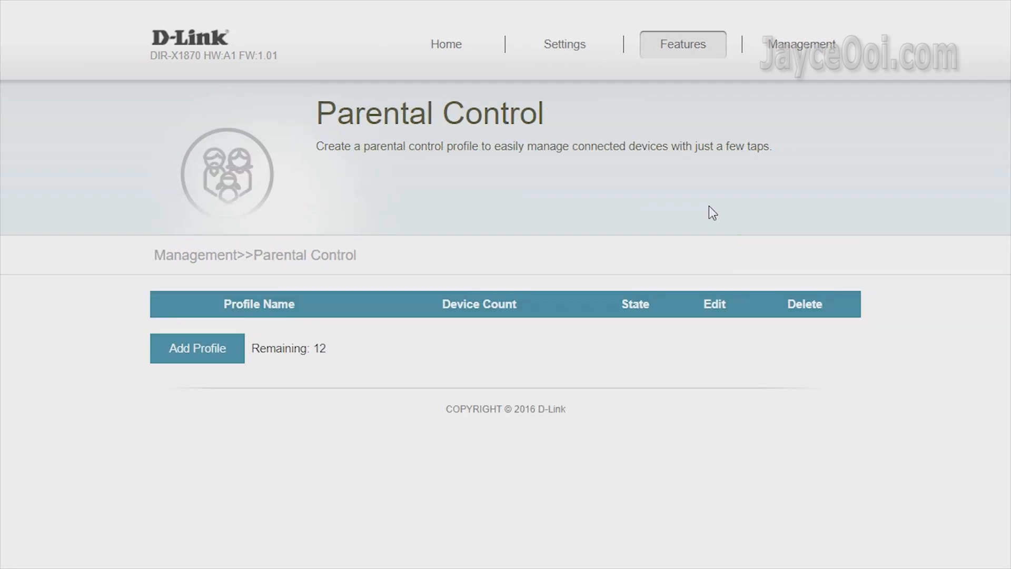
Start a new parental control profile and review the QoS Engine client priorities.
left_click(197, 347)
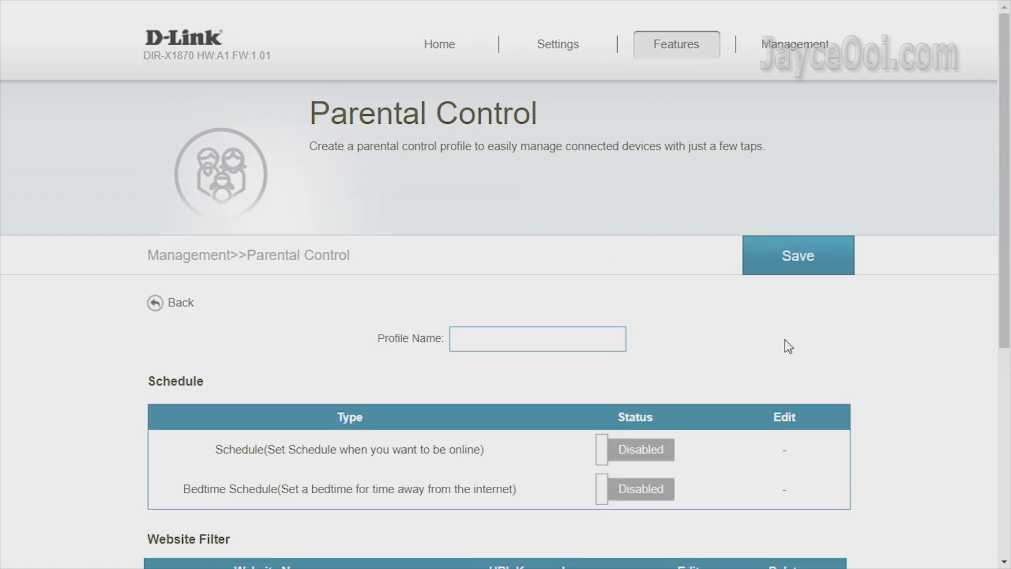
scroll("down", 3)
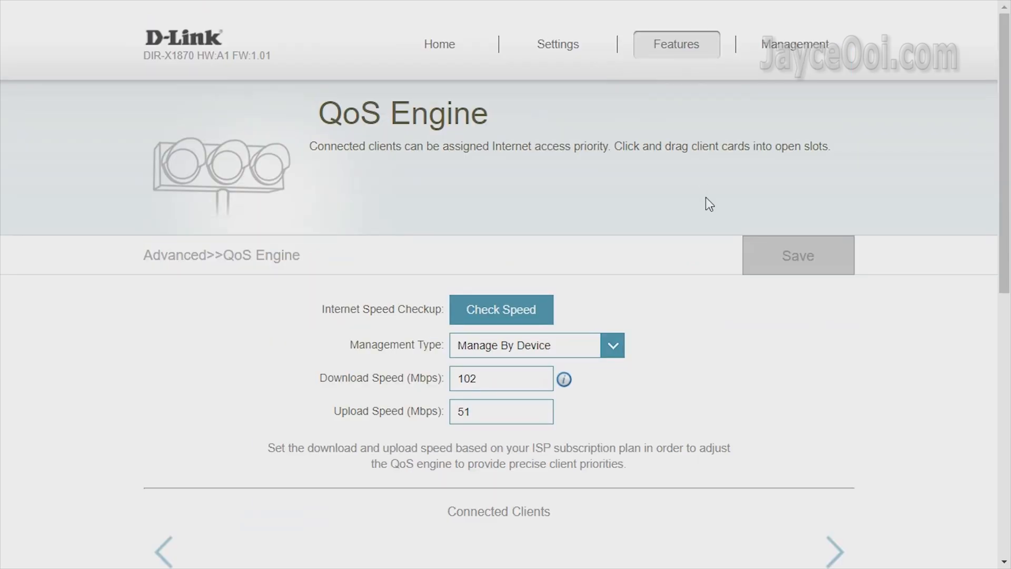
scroll("down", 3)
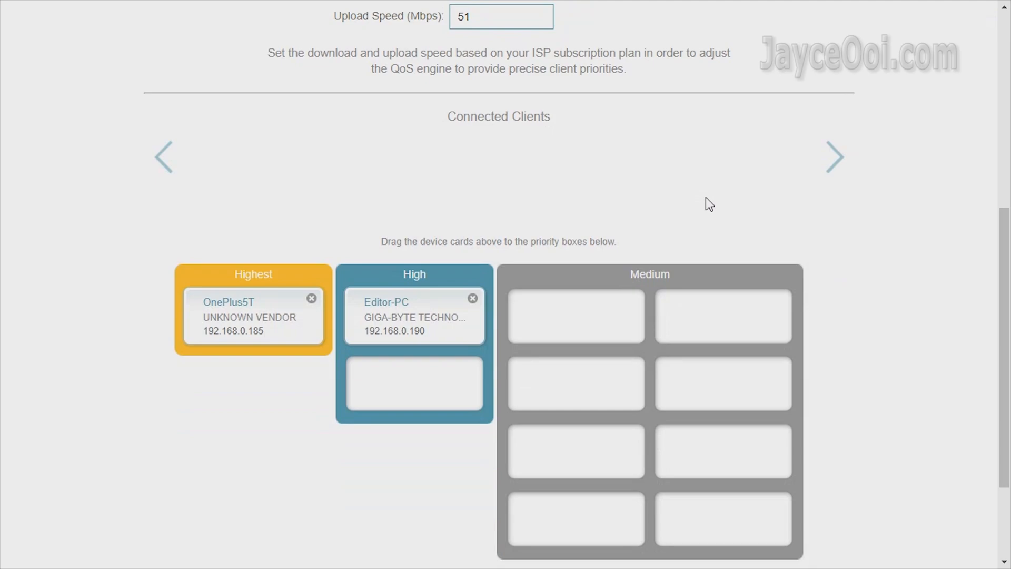
scroll("up", 3)
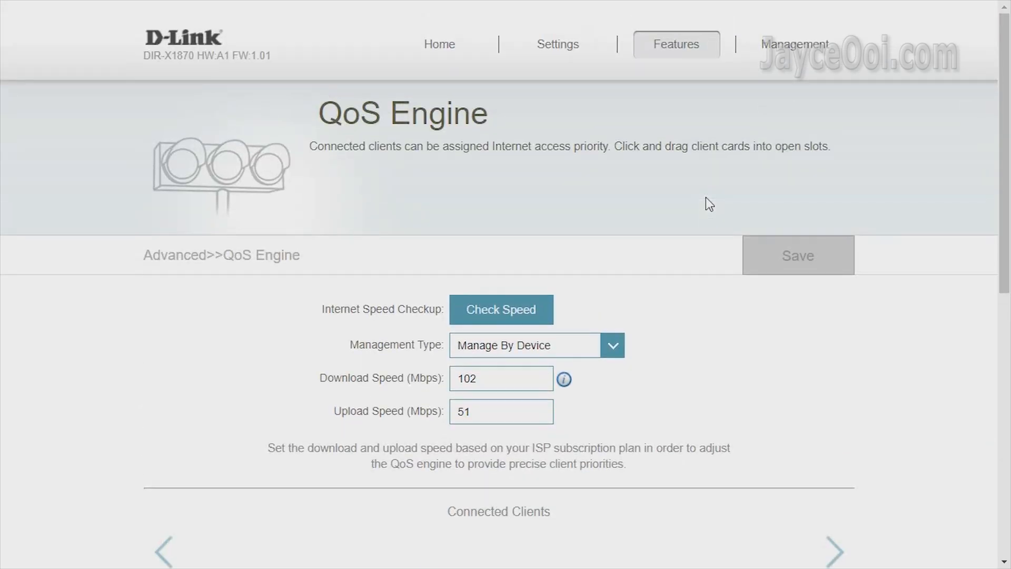
Review the Firewall page and its IPv6 Add Rule form, then move on to Port Forwarding.
left_click(676, 44)
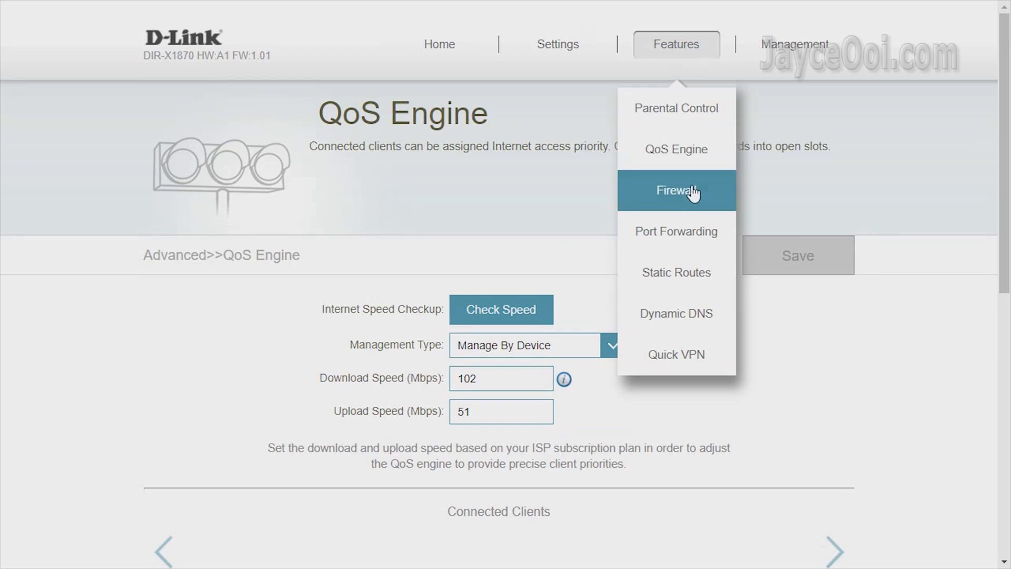
left_click(676, 189)
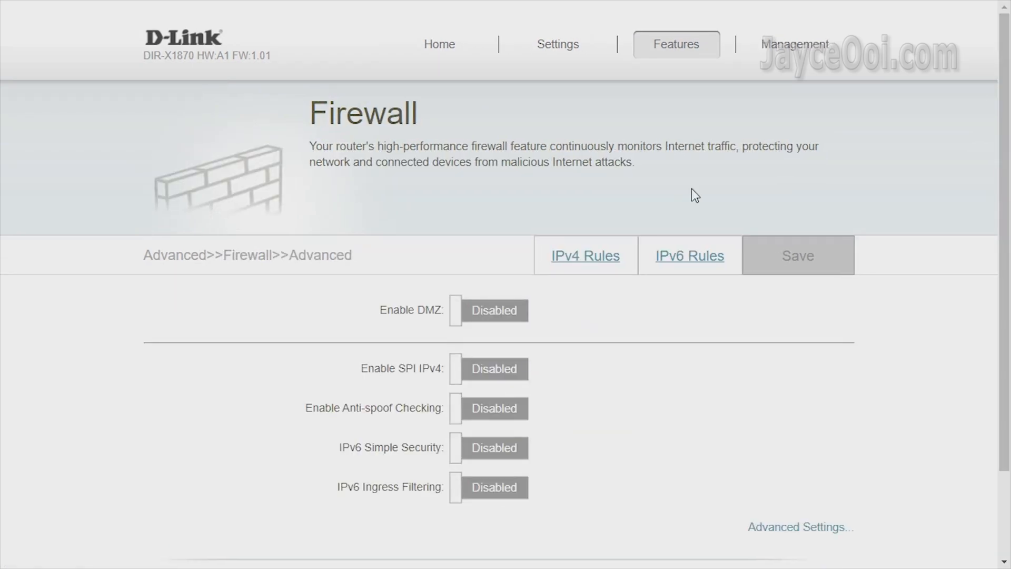
mouse_move(696, 253)
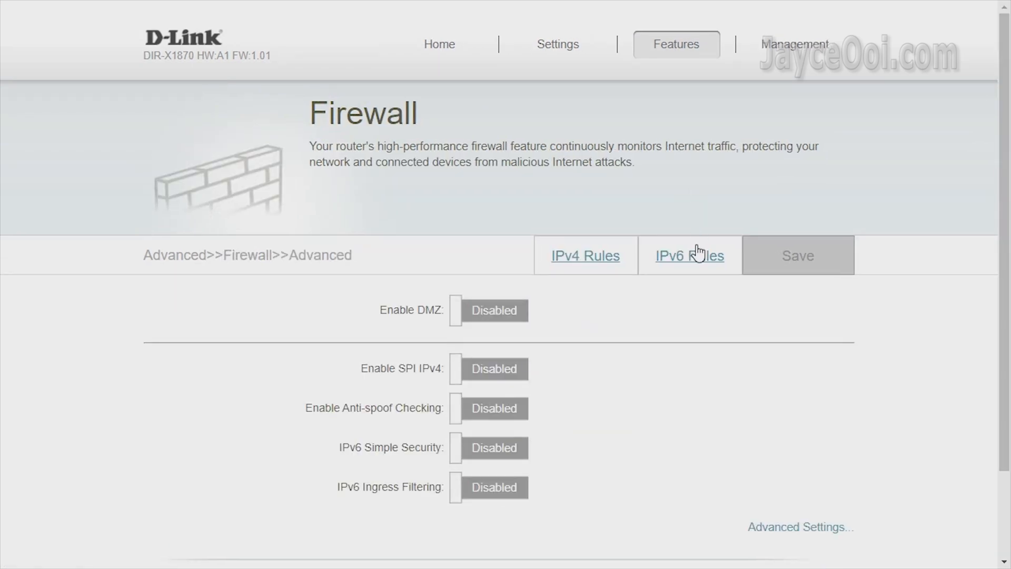
left_click(690, 255)
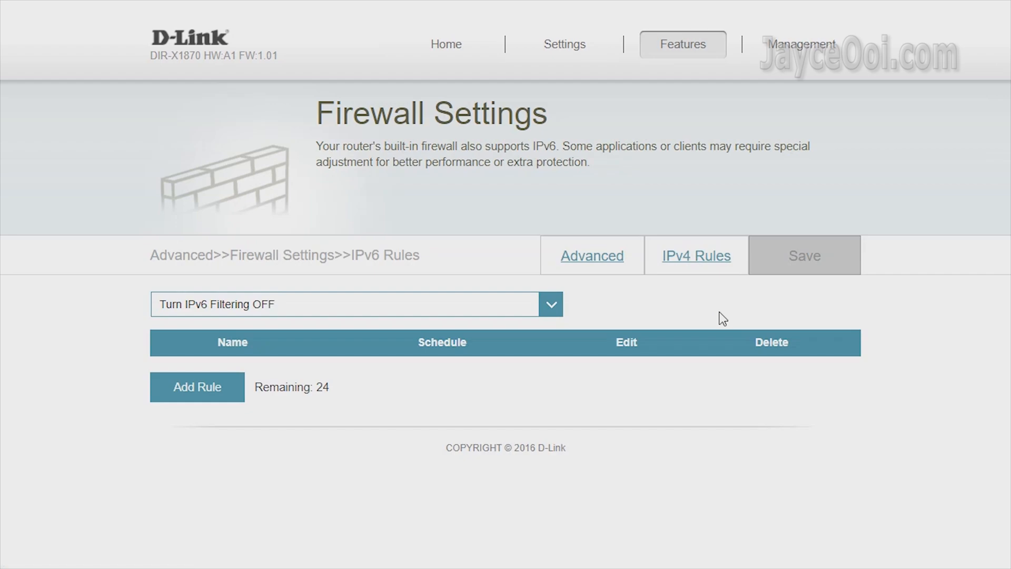
left_click(197, 388)
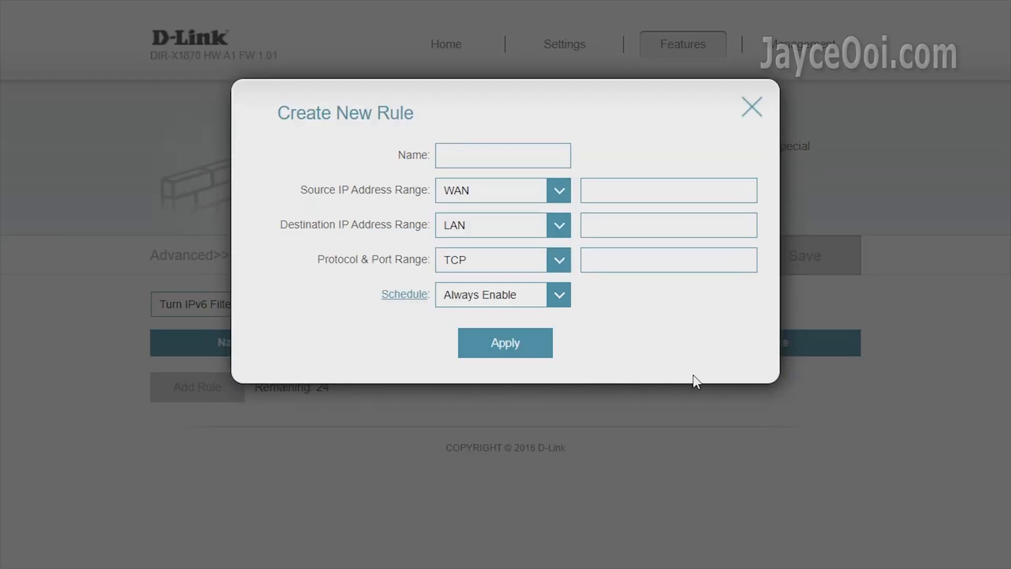
left_click(751, 104)
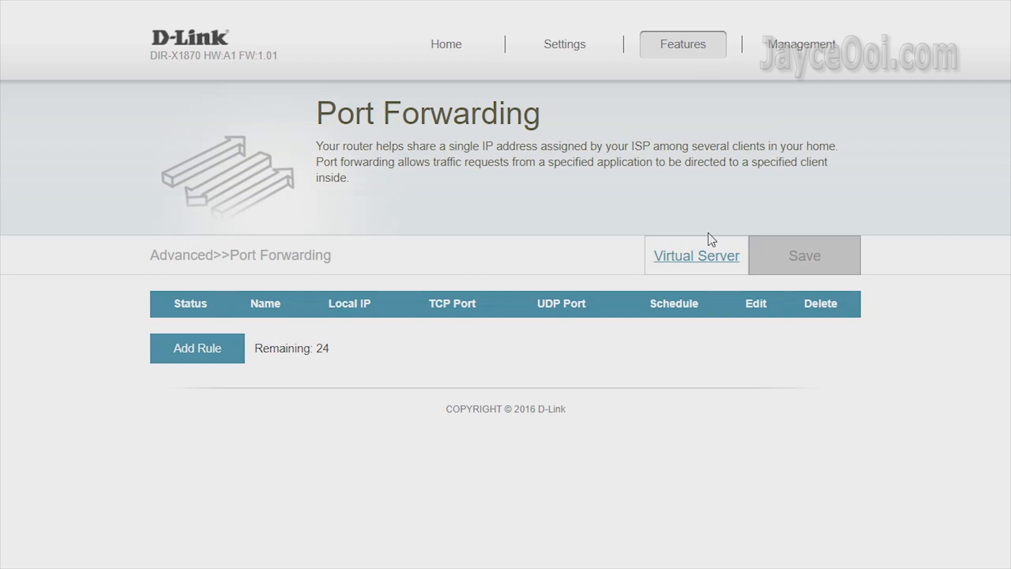
View the Dynamic DNS and Quick VPN pages, then the Management User accounts page.
left_click(696, 255)
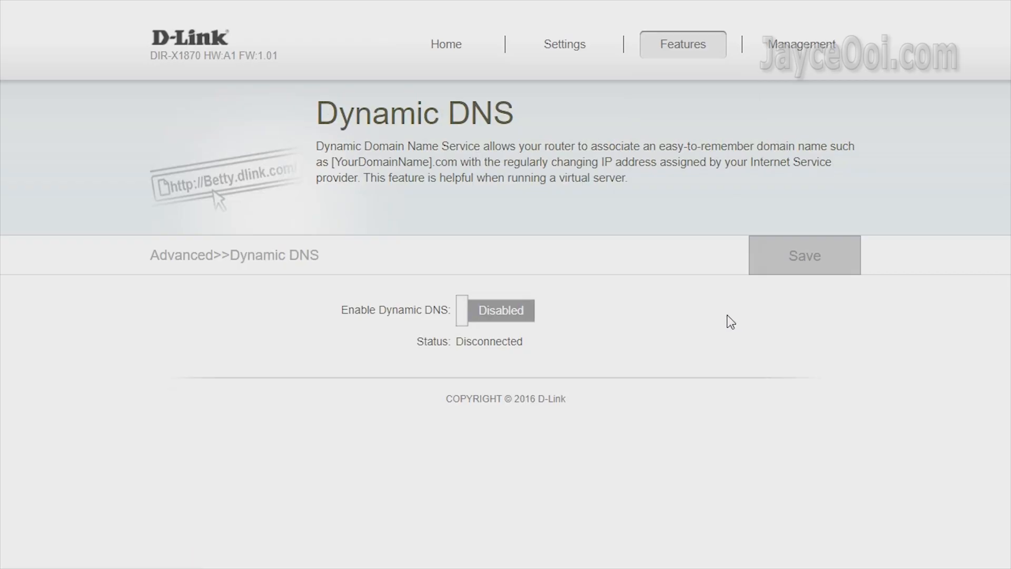
left_click(499, 310)
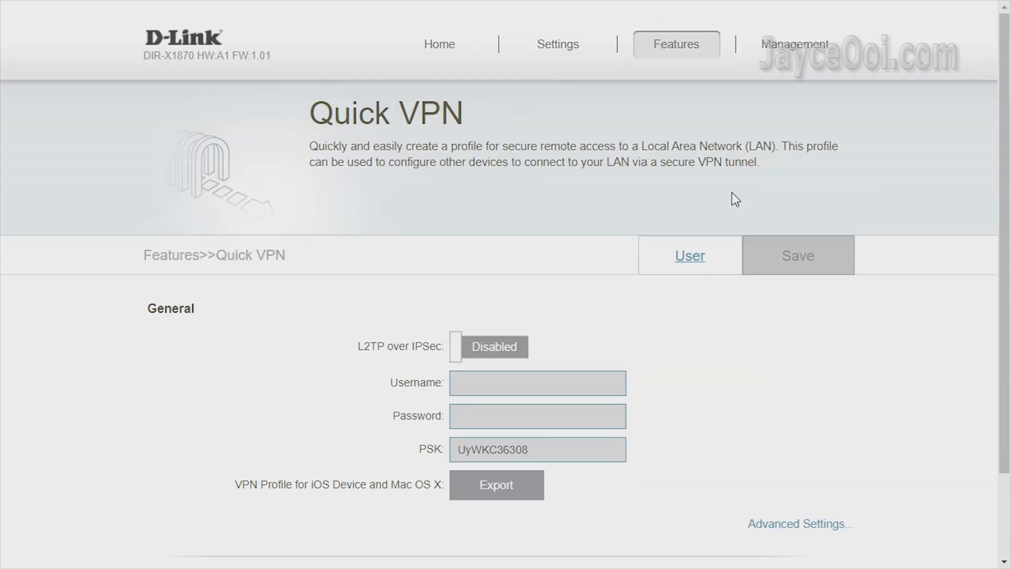
scroll("down", 3)
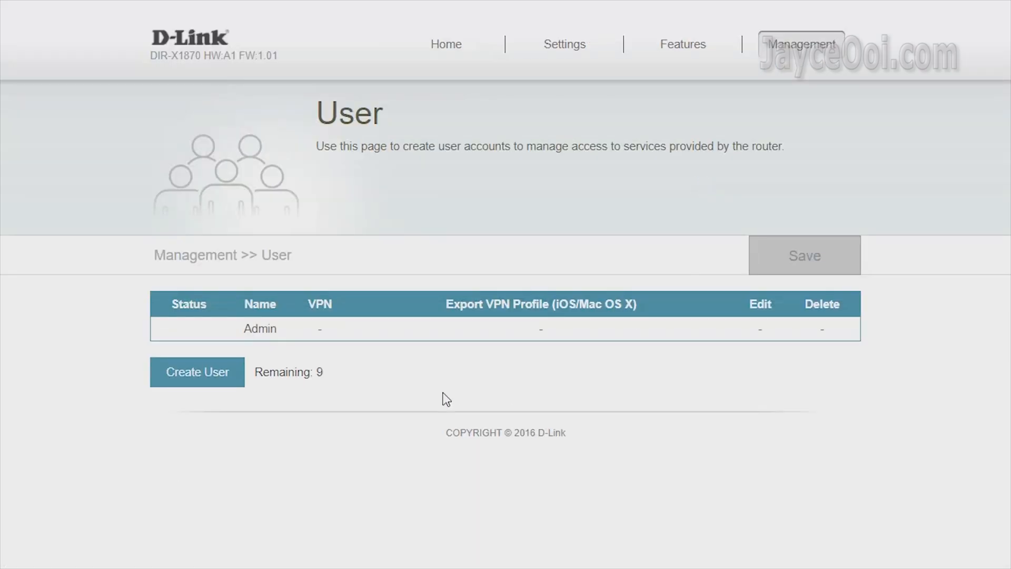
left_click(197, 372)
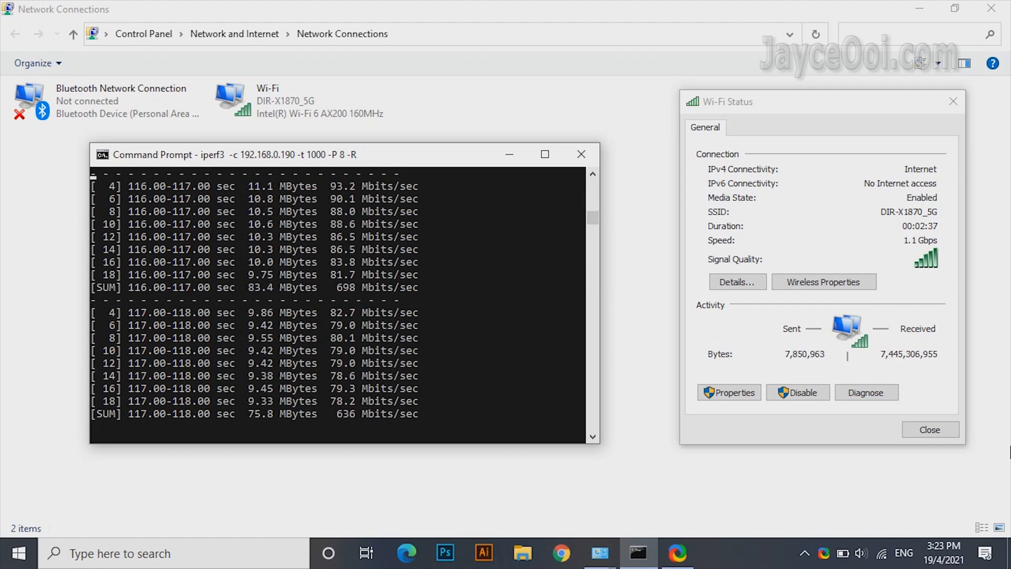
Run iperf3 -c 192.168.0.190 -t 1000 -P 8 -R with the DIR-X1870_5G Wi-Fi Status window shown.
left_click(275, 100)
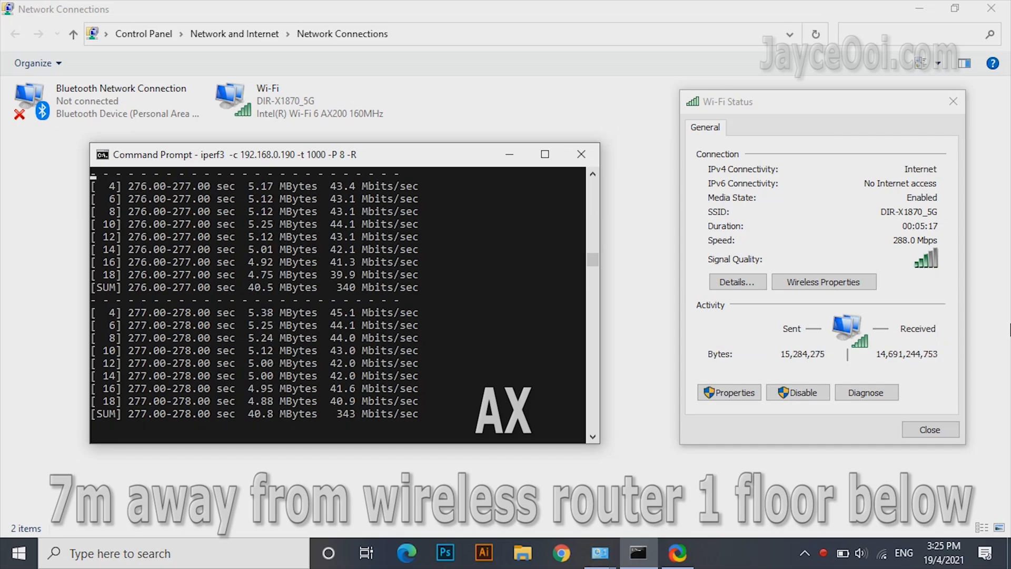
left_click(276, 100)
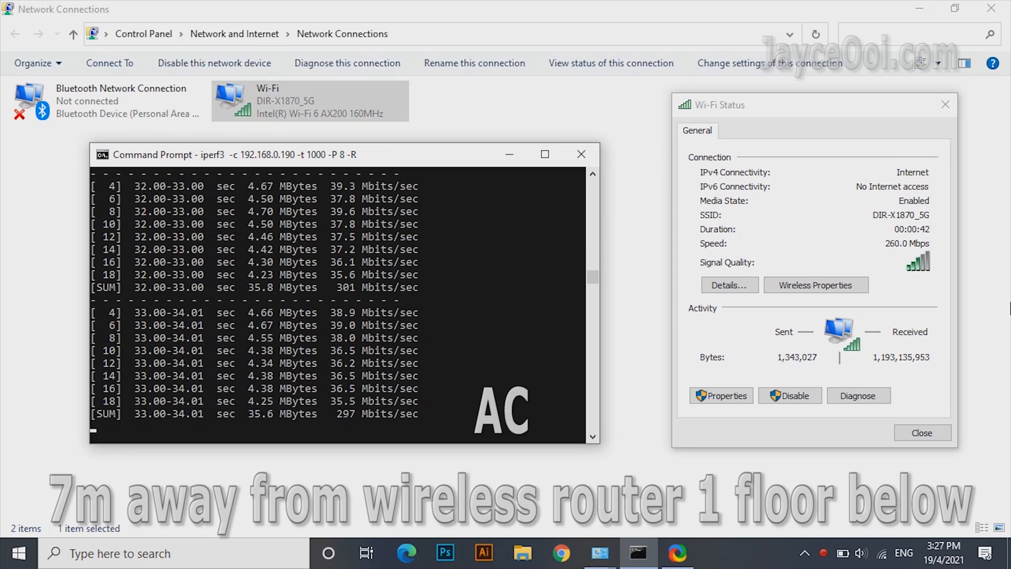